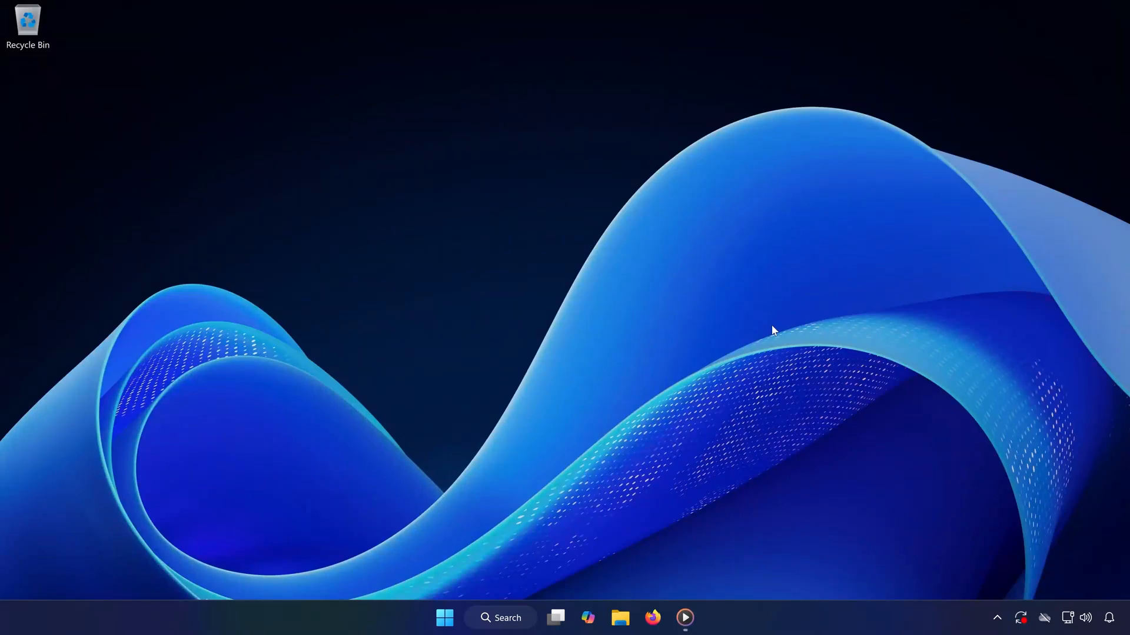
pyautogui.moveTo(752, 382)
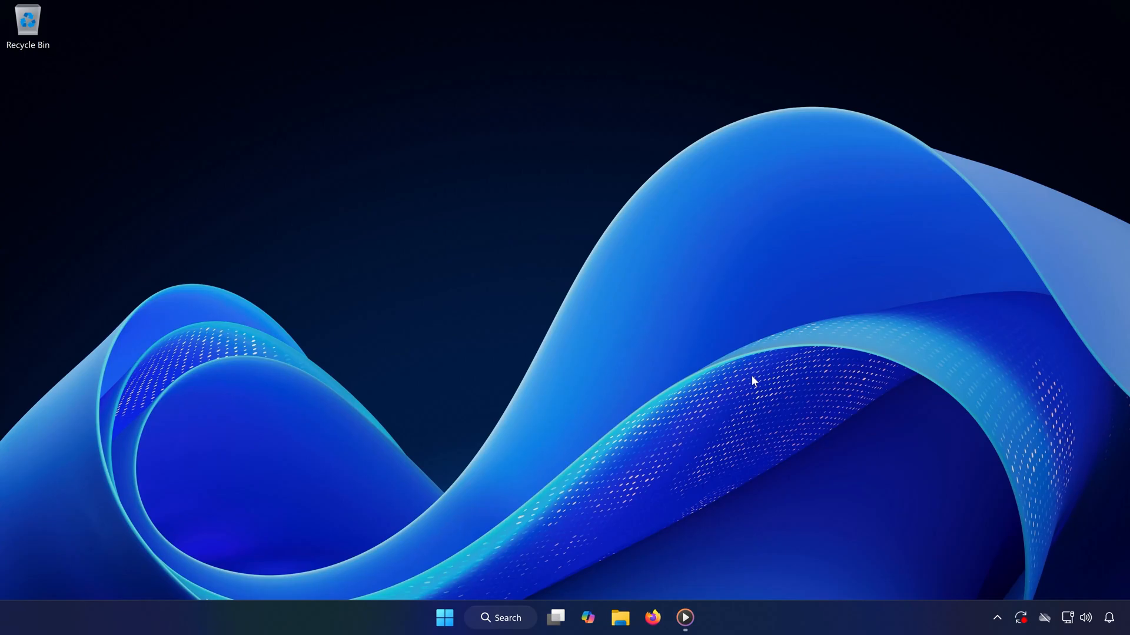
pyautogui.moveTo(748, 394)
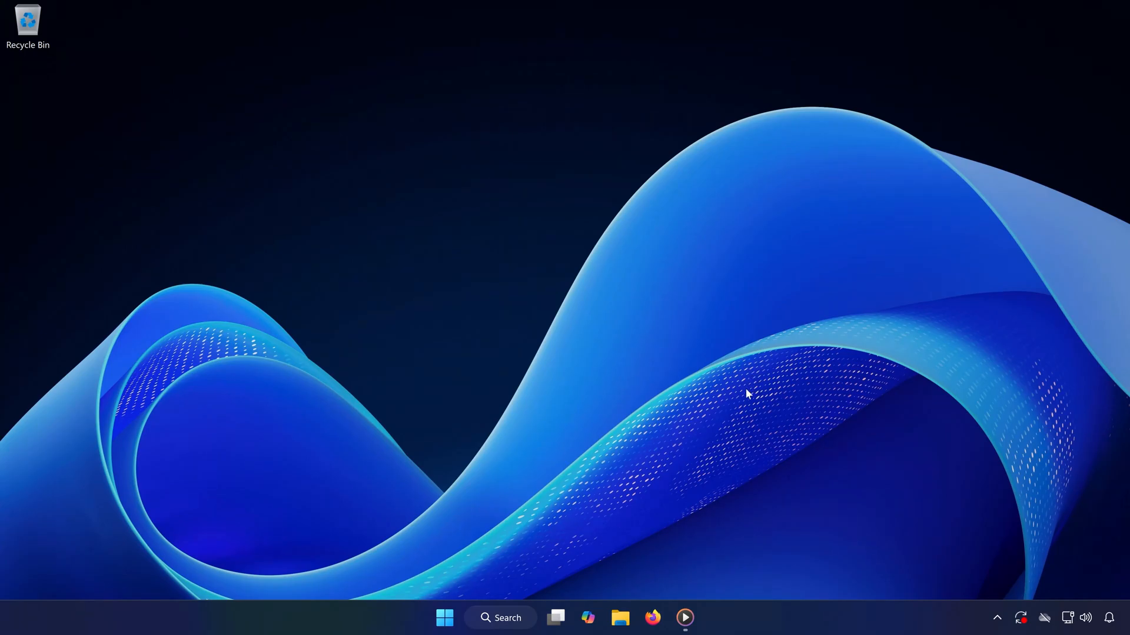
pyautogui.moveTo(632, 555)
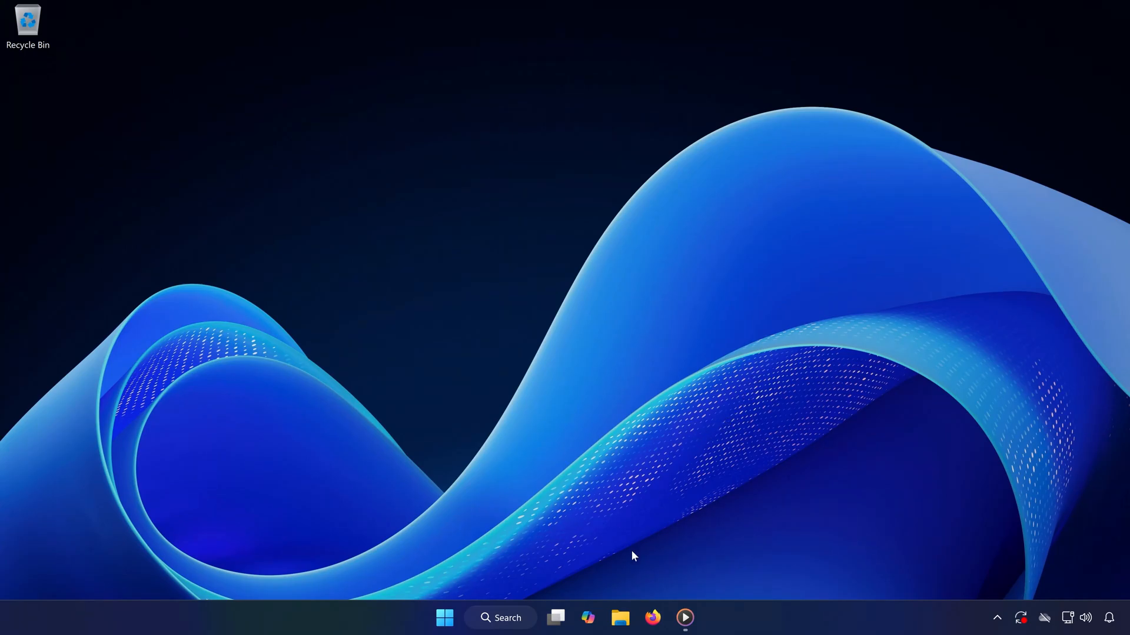
# Launch File Explorer from the taskbar icon
pyautogui.click(620, 617)
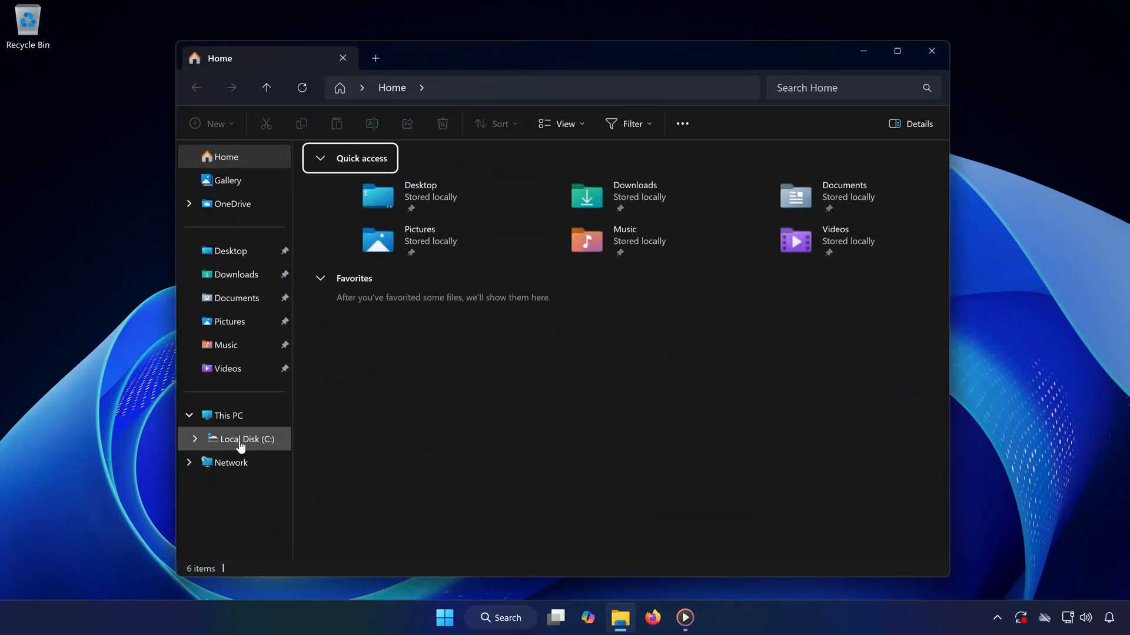
# Browse to C:\Users\TechFixIt and enable showing hidden items
pyautogui.click(245, 439)
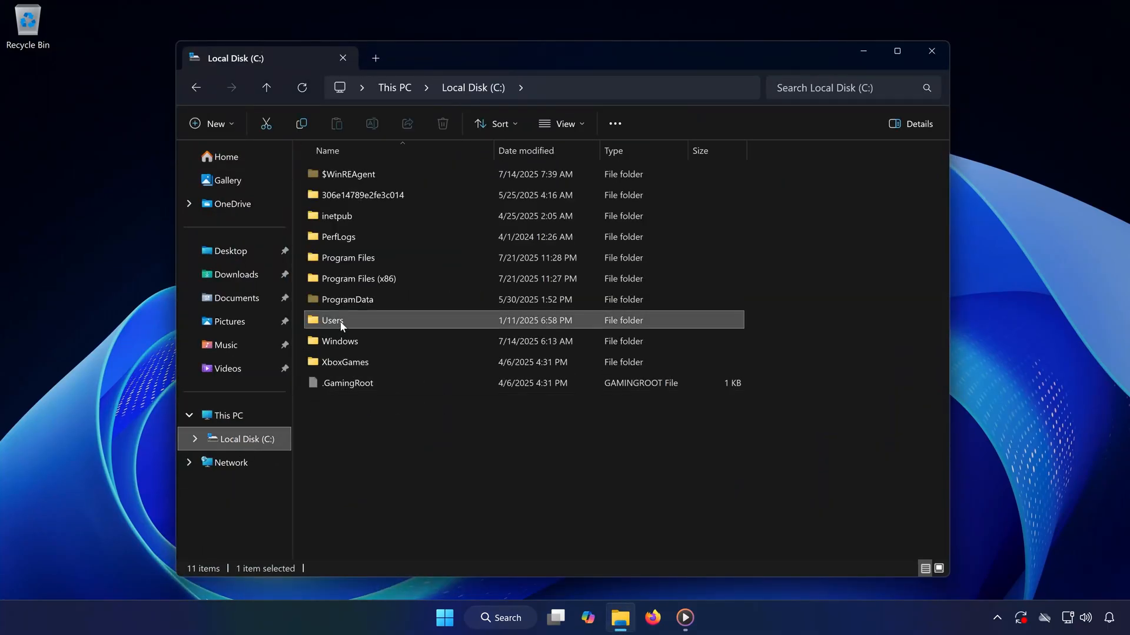
pyautogui.doubleClick(333, 320)
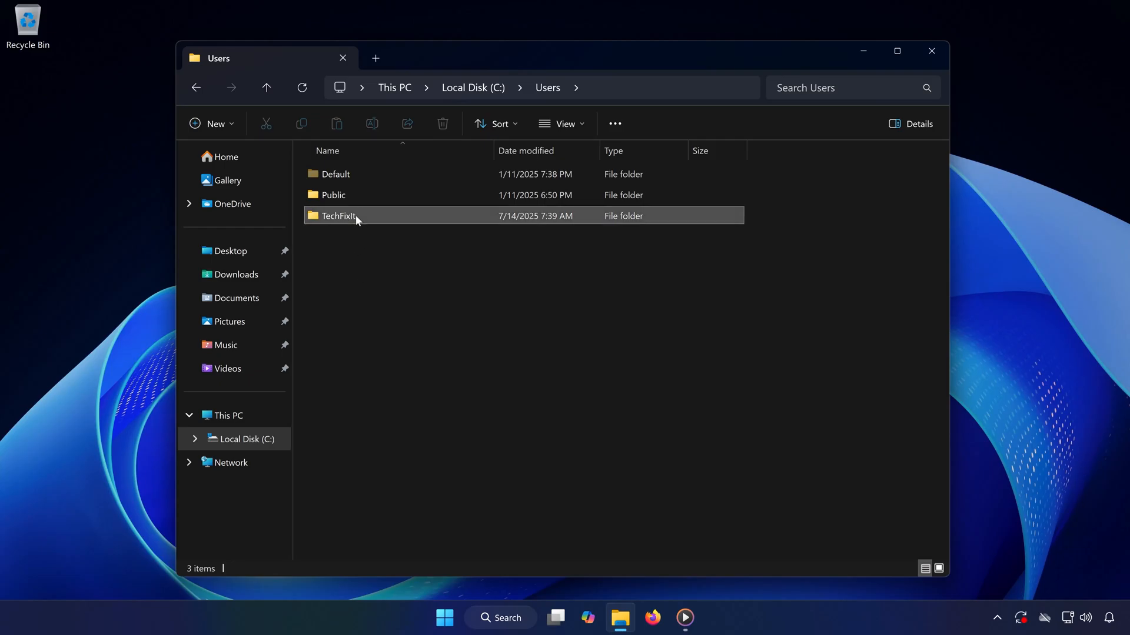
pyautogui.doubleClick(339, 215)
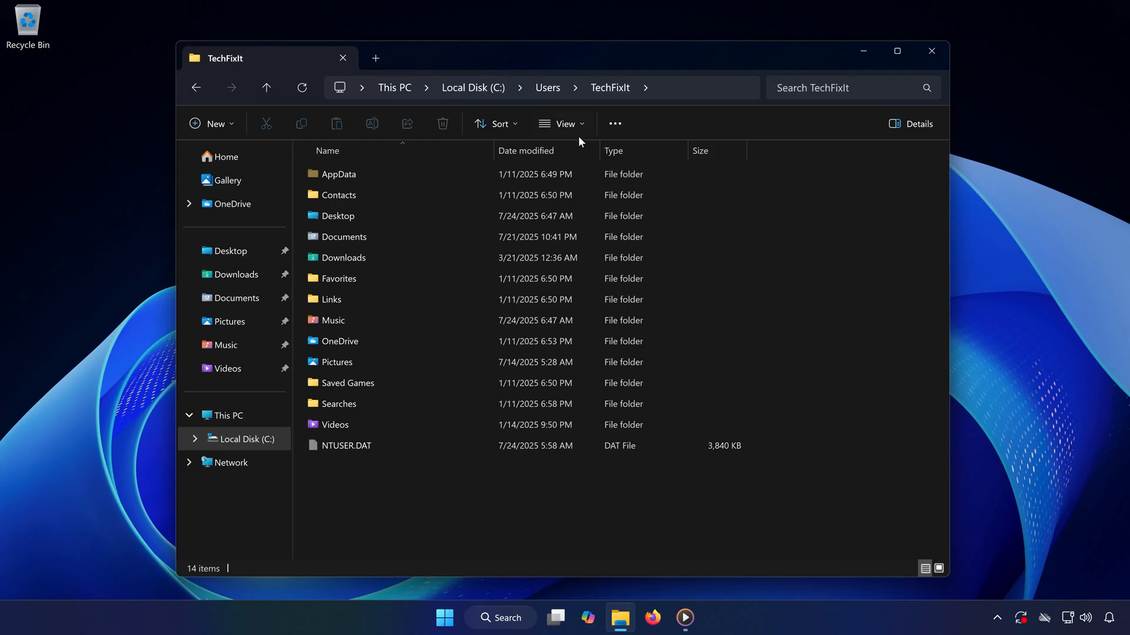
pyautogui.click(562, 123)
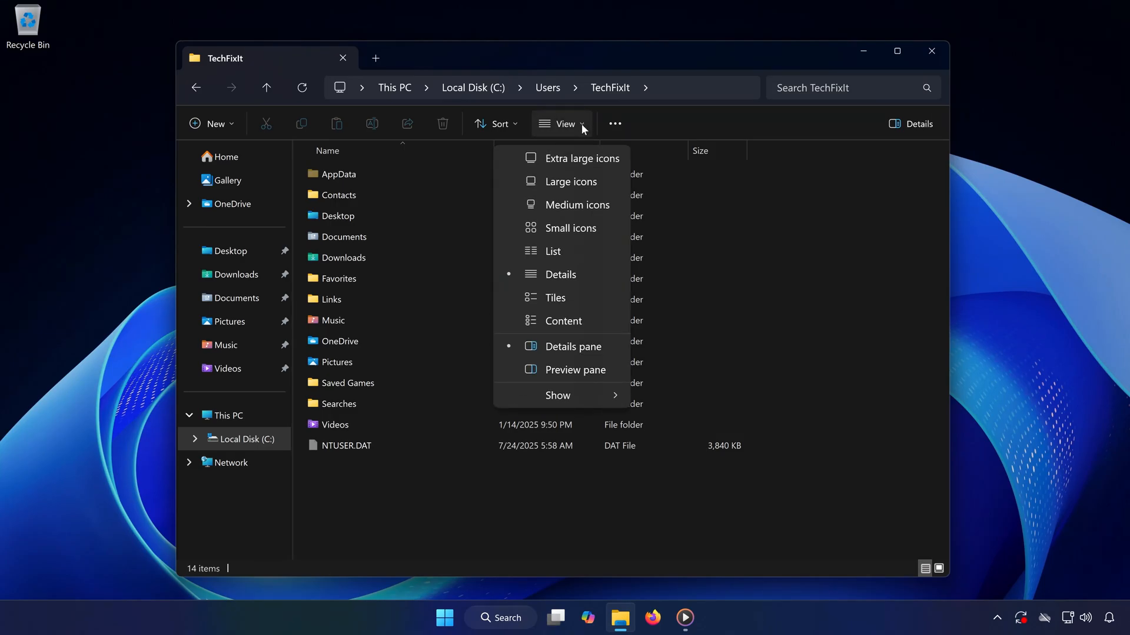
pyautogui.click(558, 395)
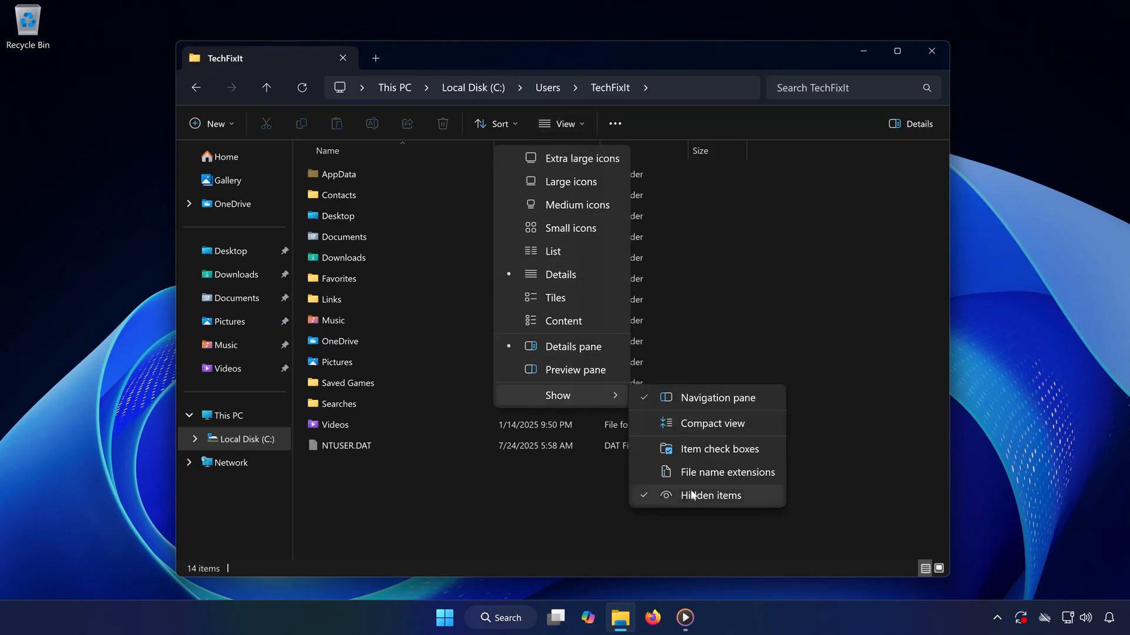
pyautogui.moveTo(339, 173)
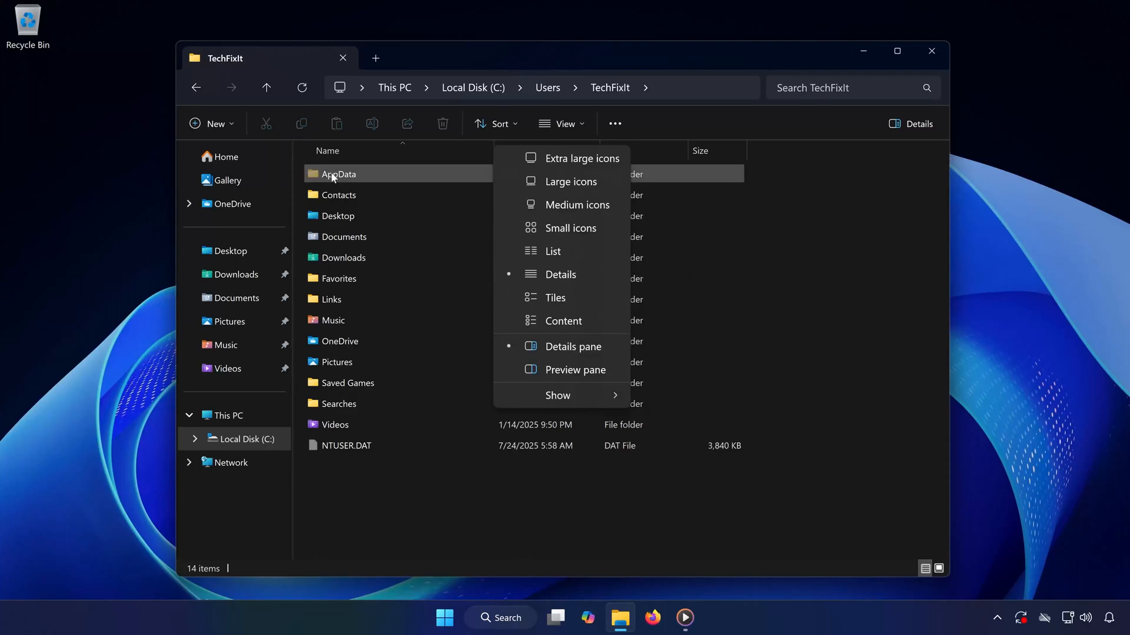
# Navigate AppData\Local\Project_Plague\Saved\4660\GameSlots to the maingame0 save folder
pyautogui.doubleClick(338, 173)
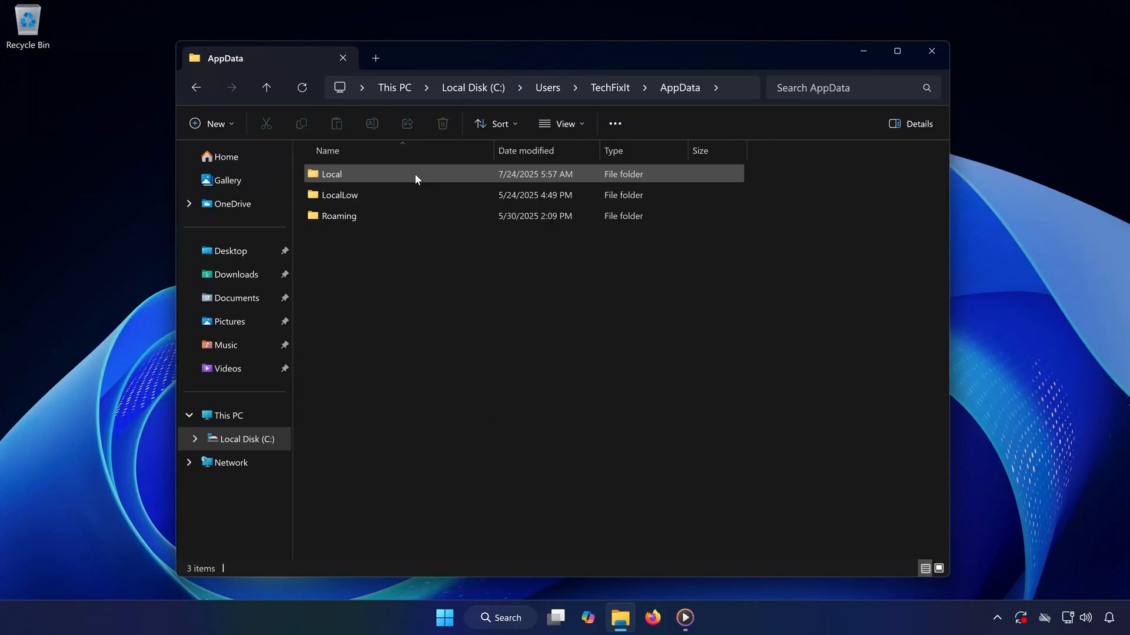
pyautogui.doubleClick(330, 173)
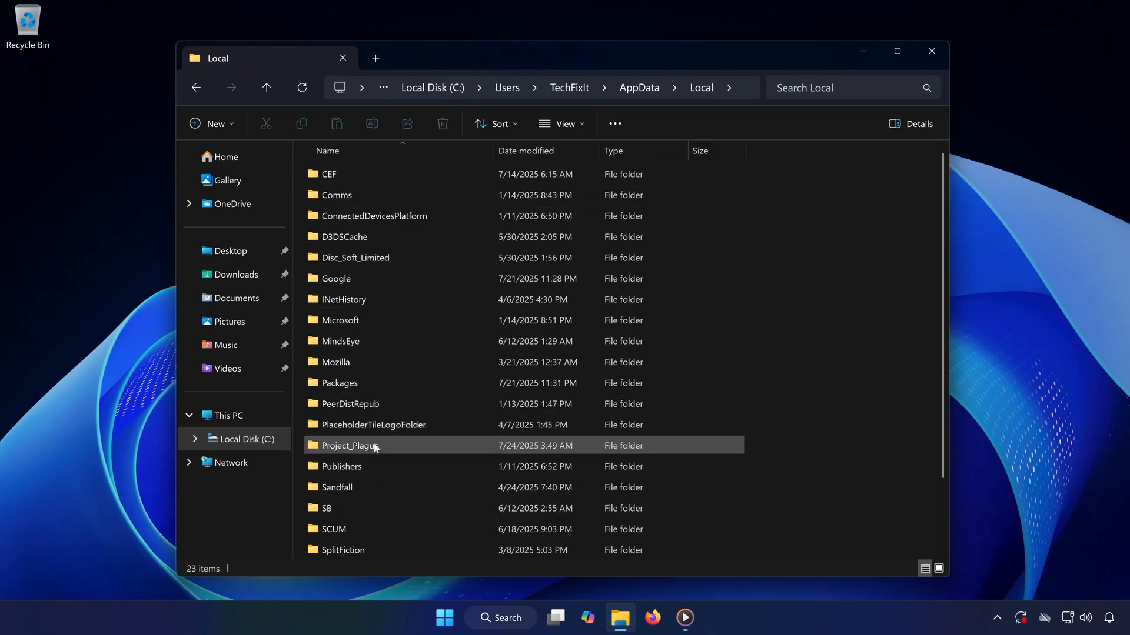
pyautogui.doubleClick(349, 445)
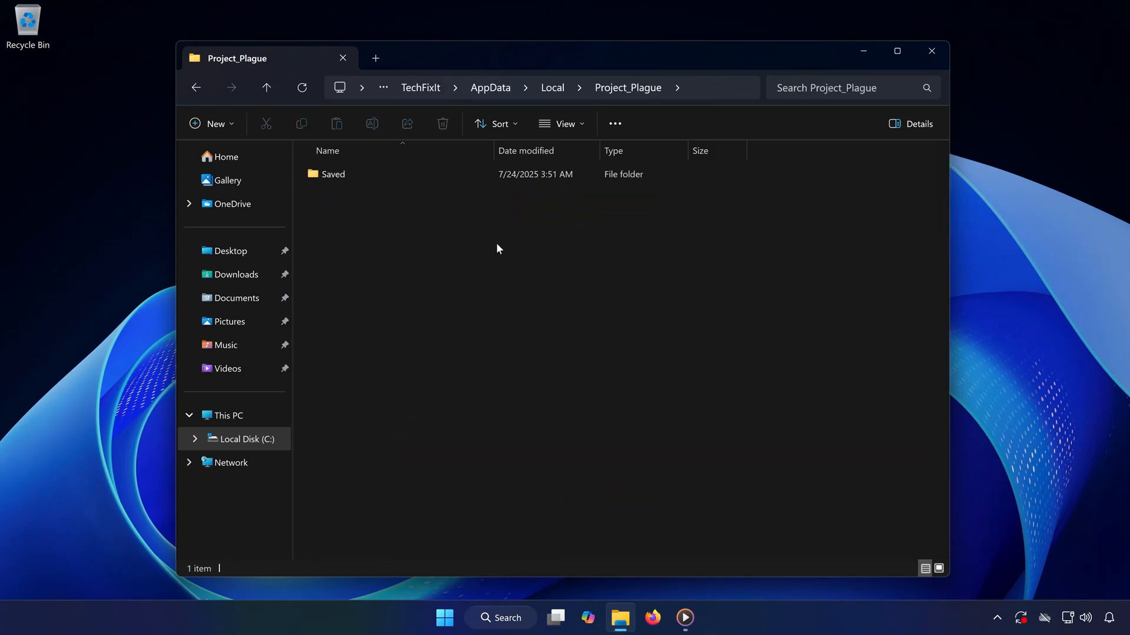
pyautogui.moveTo(415, 217)
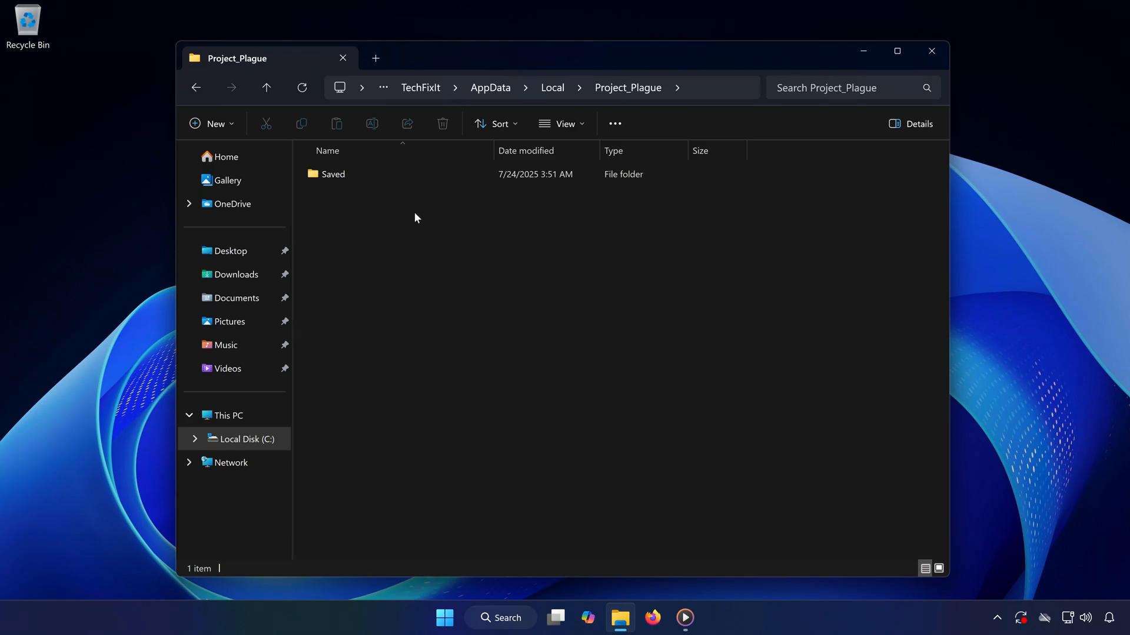
pyautogui.doubleClick(333, 174)
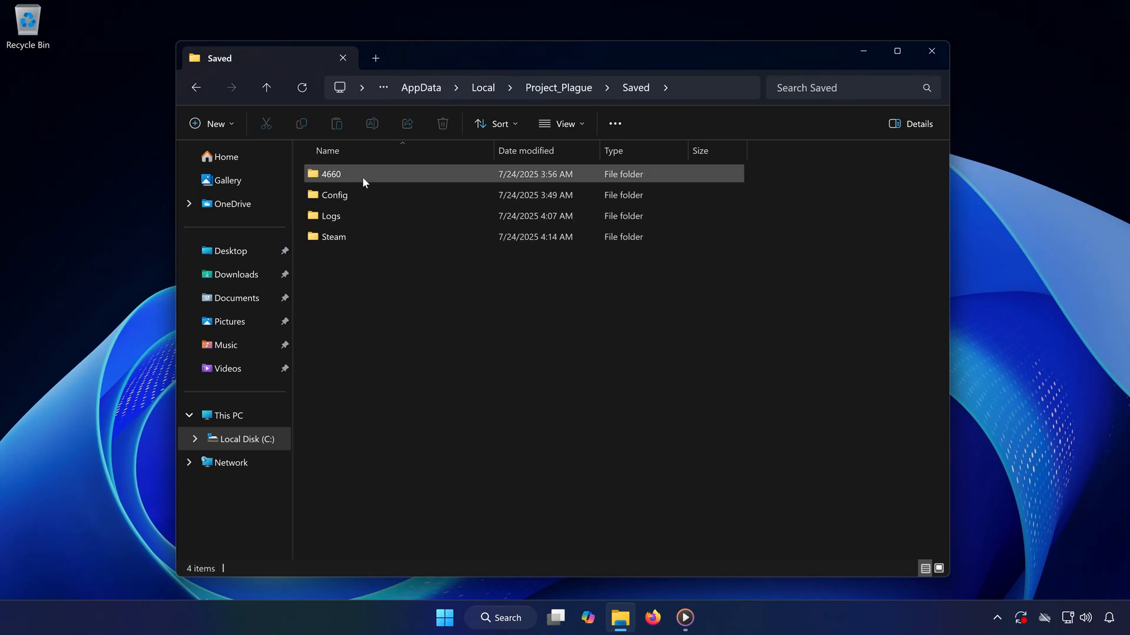
pyautogui.moveTo(364, 182)
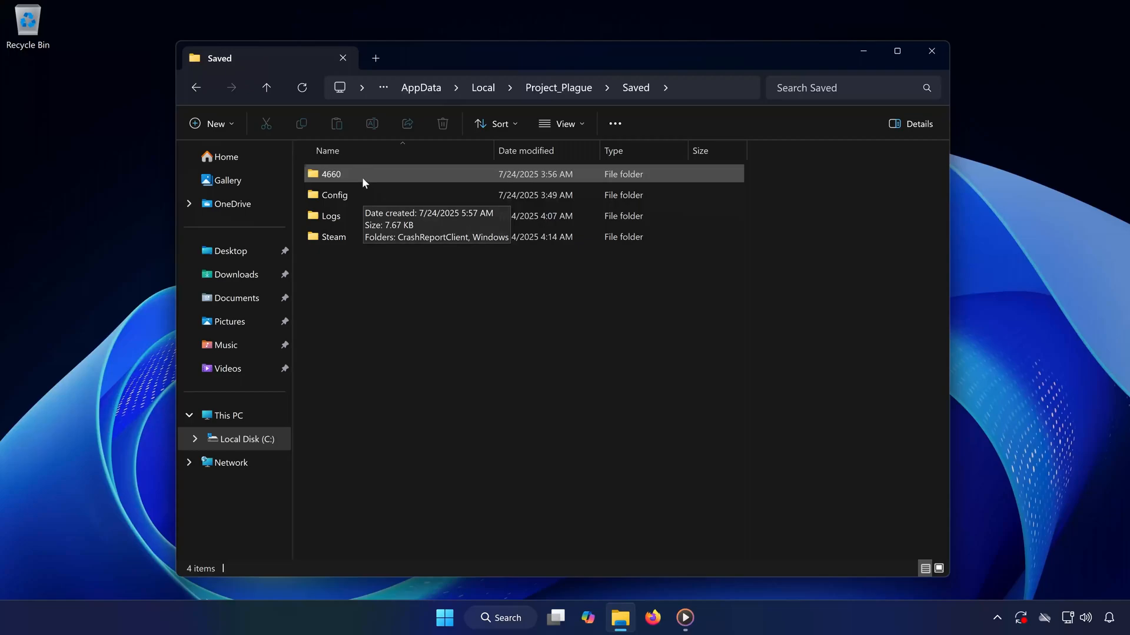
pyautogui.doubleClick(331, 173)
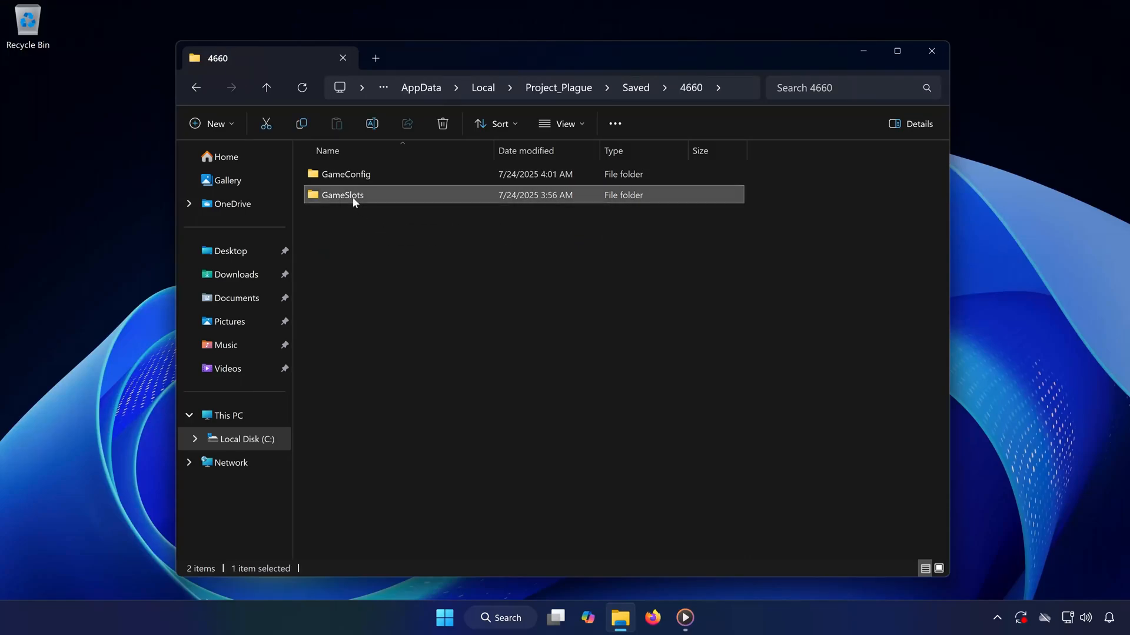
pyautogui.doubleClick(342, 195)
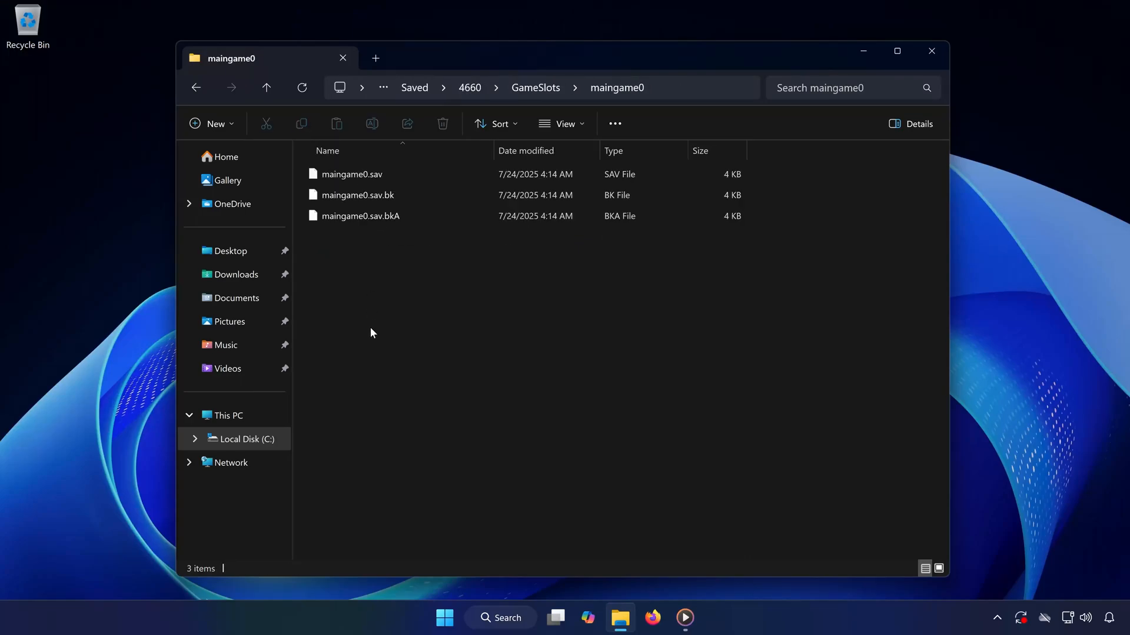
# Return to Saved and open GameUserSettings from Config\Windows in Notepad
pyautogui.click(196, 87)
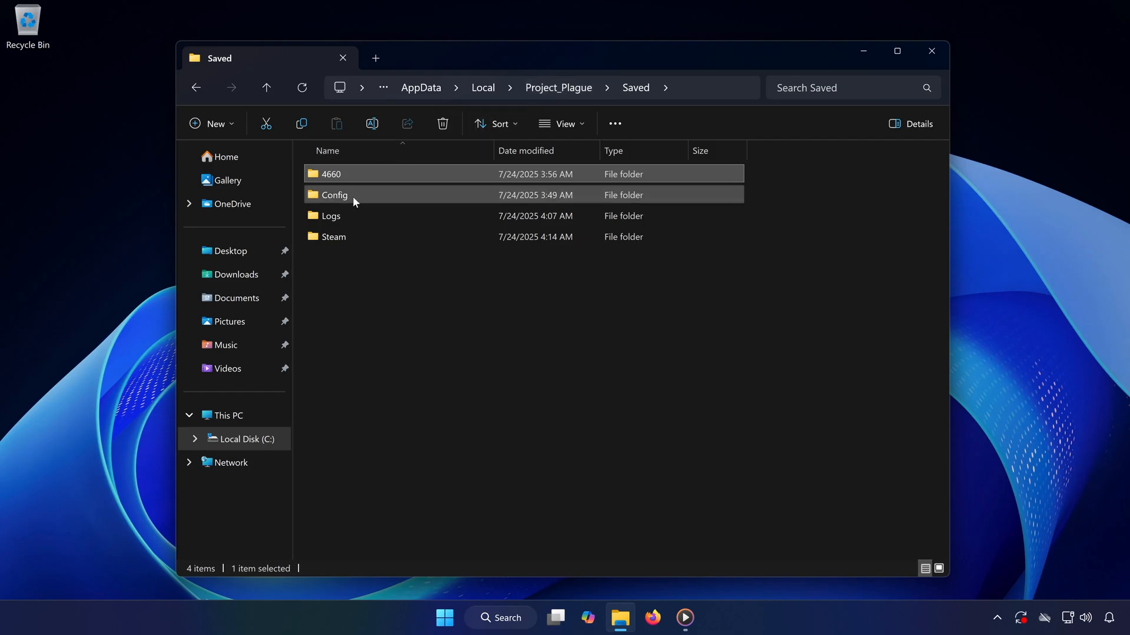
pyautogui.doubleClick(333, 195)
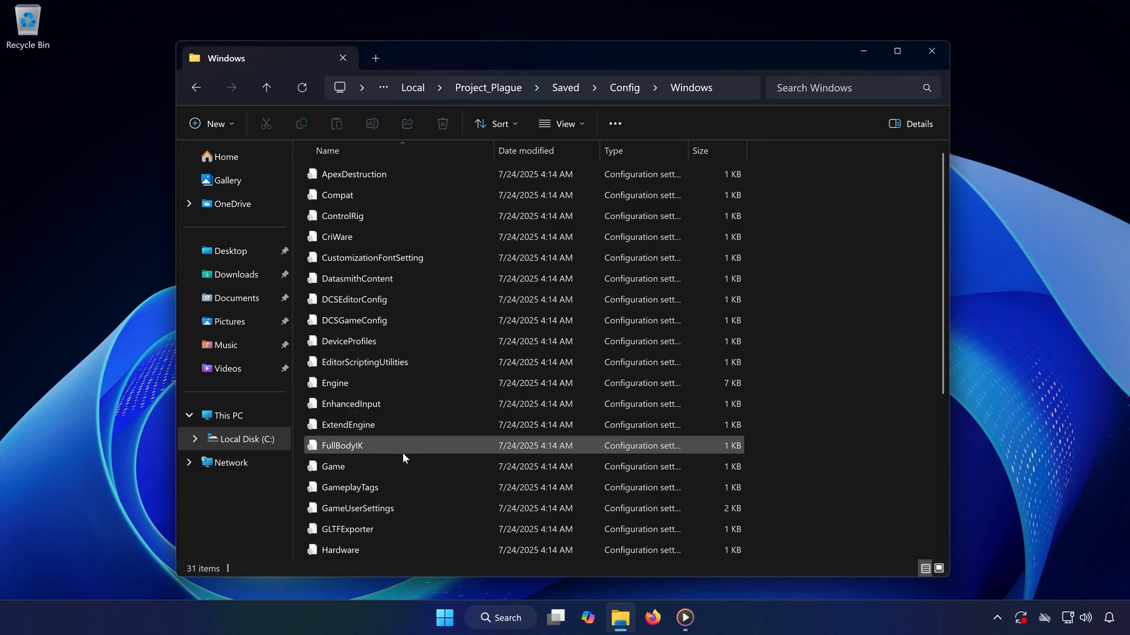
pyautogui.click(357, 508)
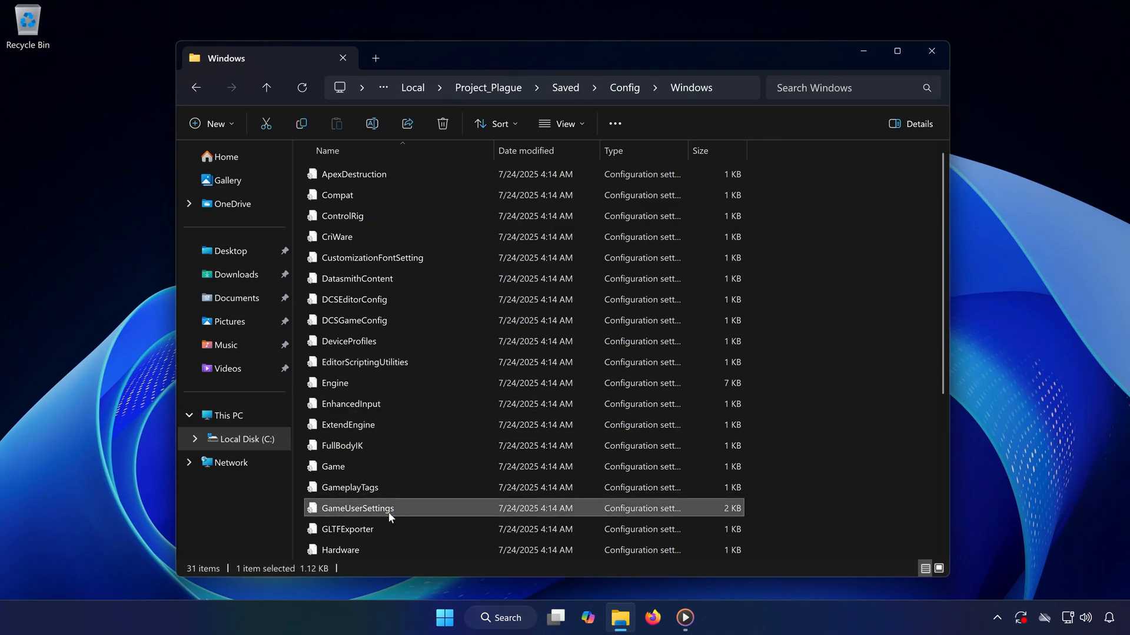
pyautogui.doubleClick(358, 508)
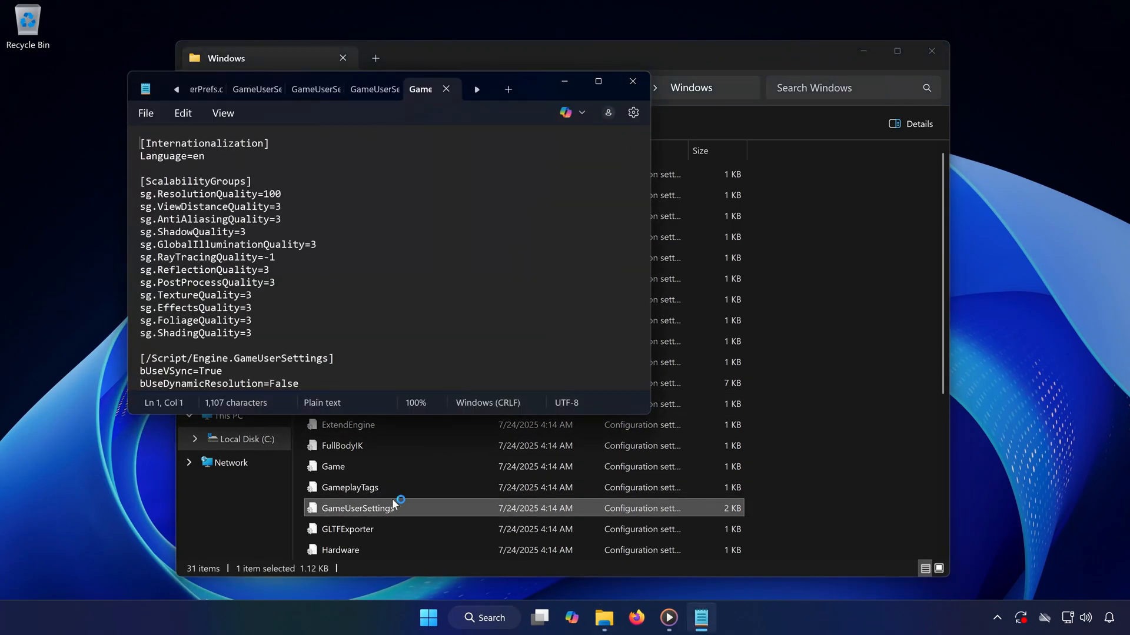
# Scroll through GameUserSettings in Notepad, then minimize Notepad
pyautogui.scroll(-3)
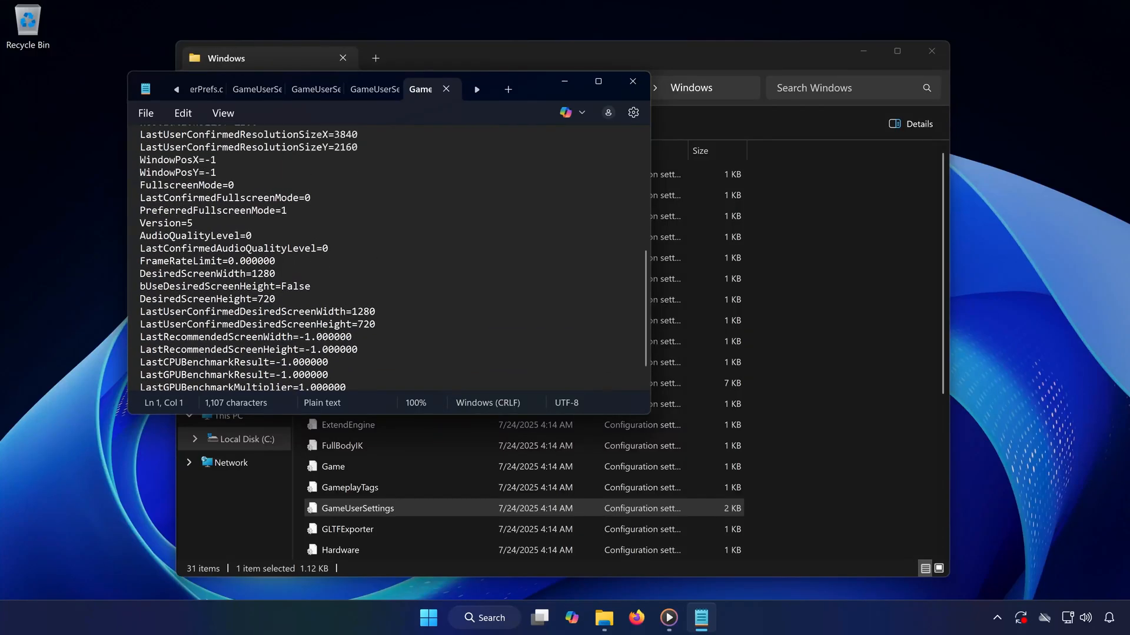
pyautogui.scroll(3)
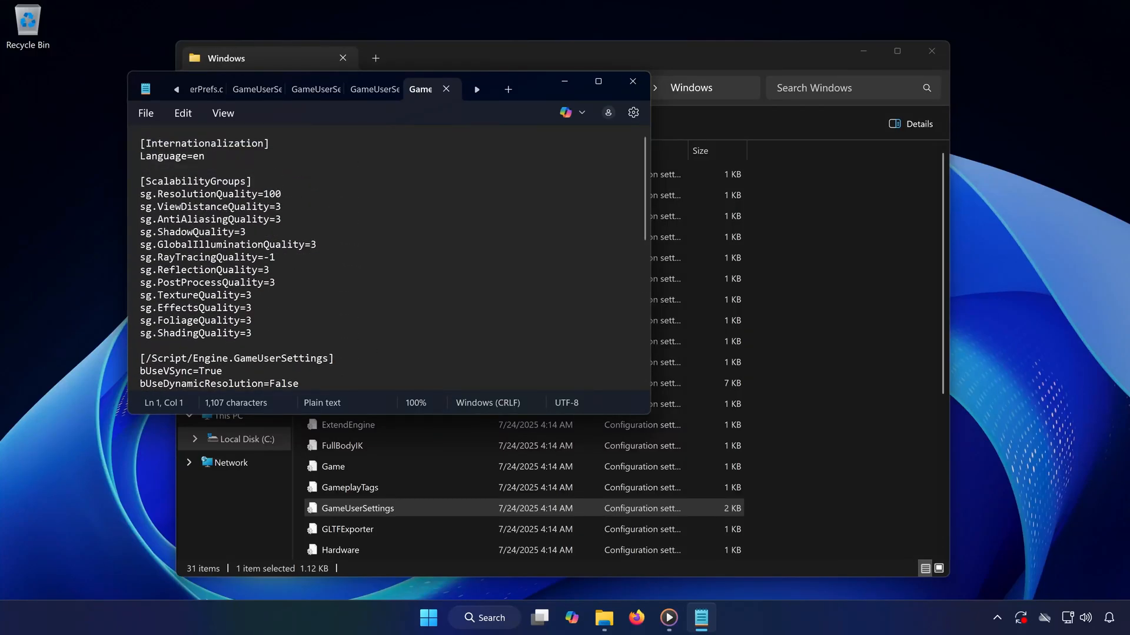
pyautogui.click(632, 81)
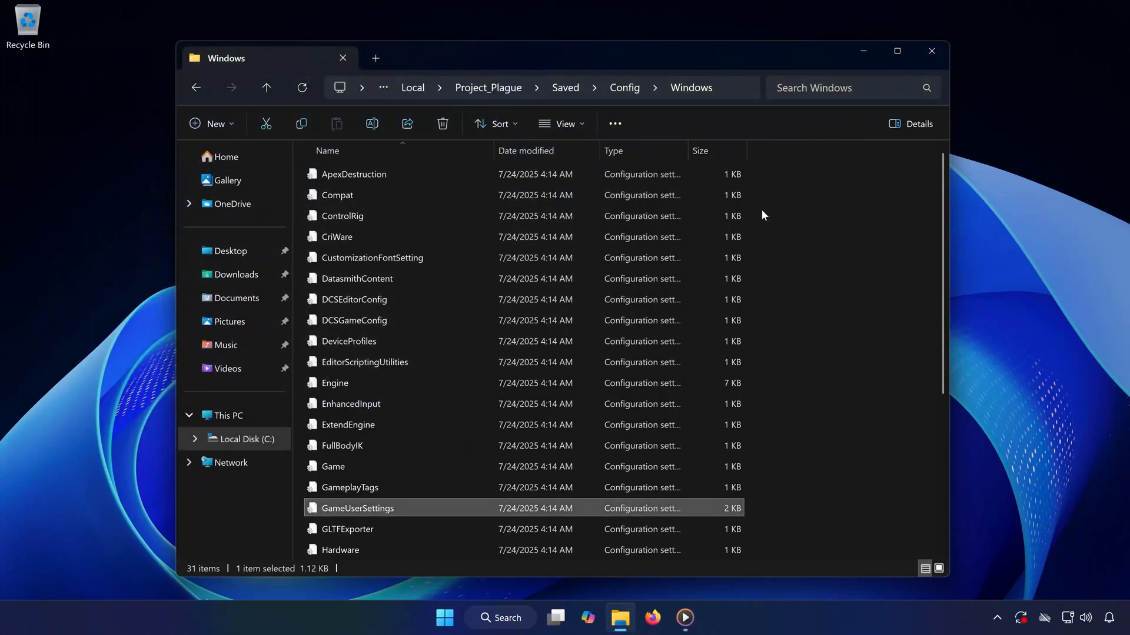